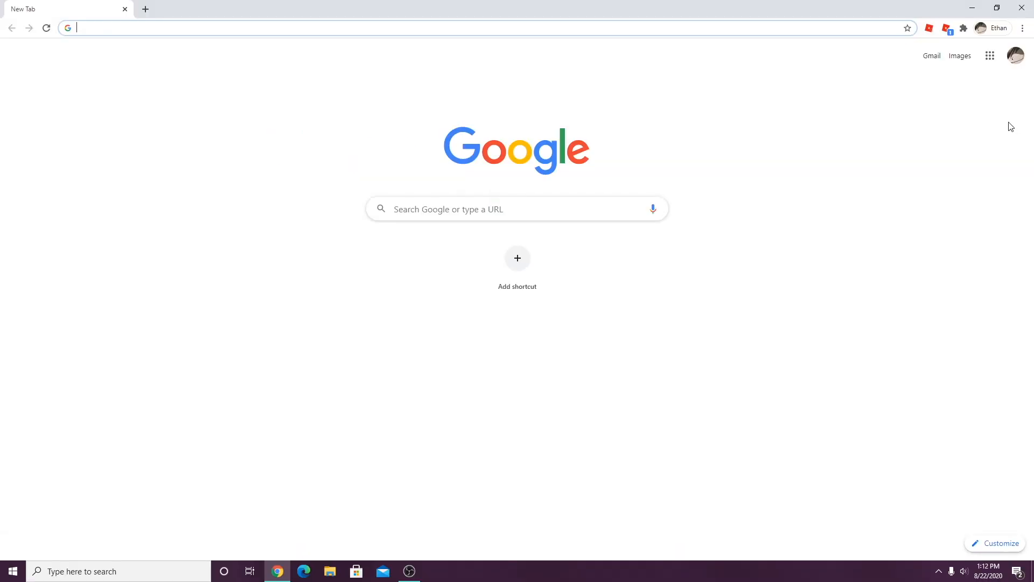
# - Search for m'overlay to find its GitHub releases page and installer
pyautogui.write("m'overlay")
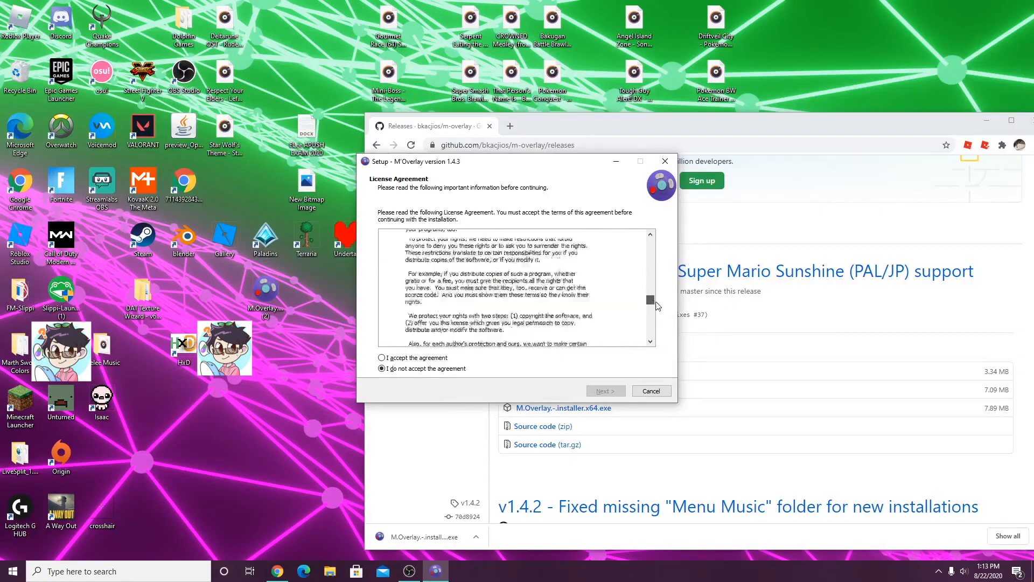
# - Accept the license, install to the default folder, and finish with M'Overlay launching
pyautogui.click(381, 357)
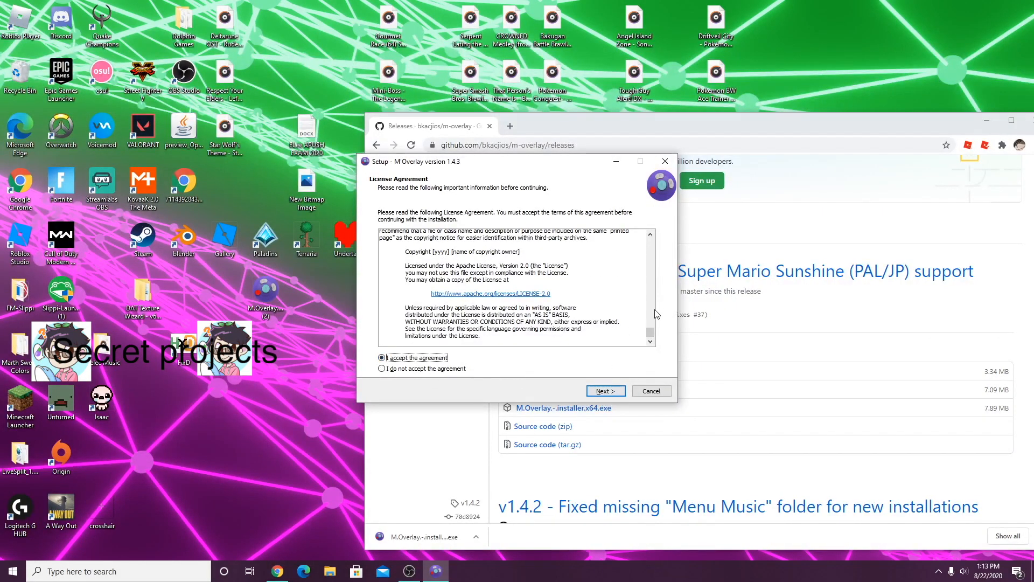
pyautogui.scroll(-3)
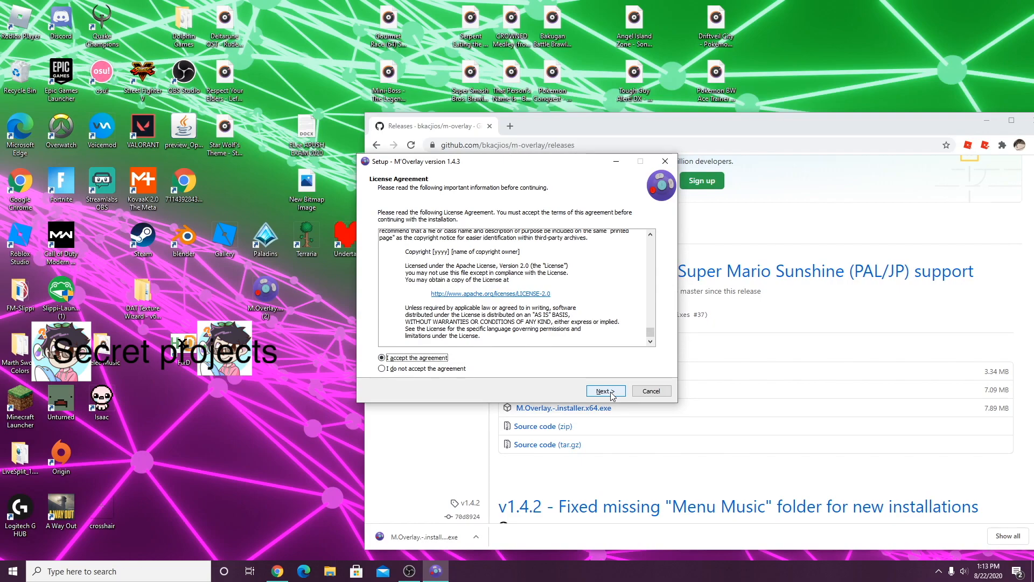
pyautogui.click(604, 390)
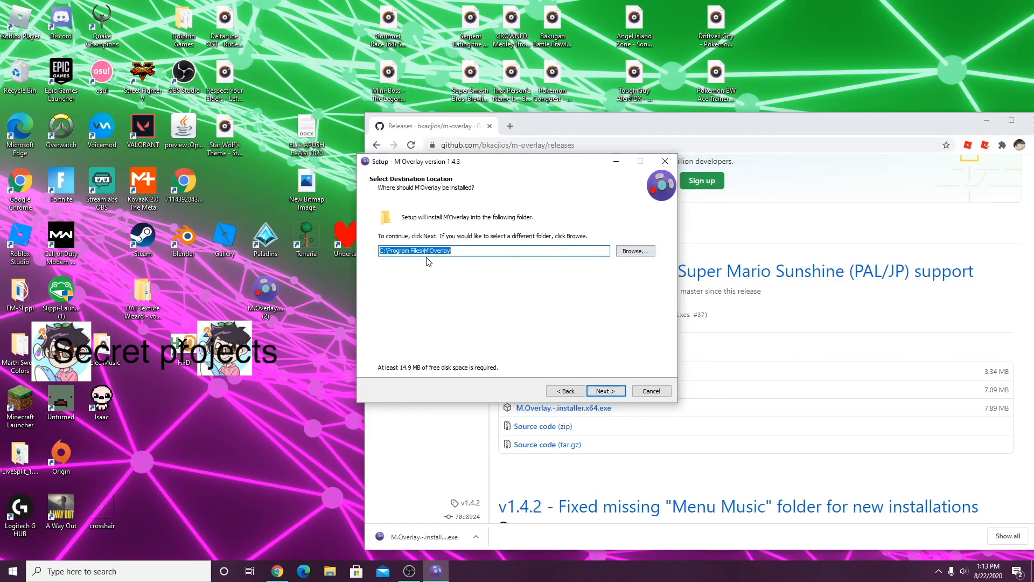
pyautogui.click(604, 391)
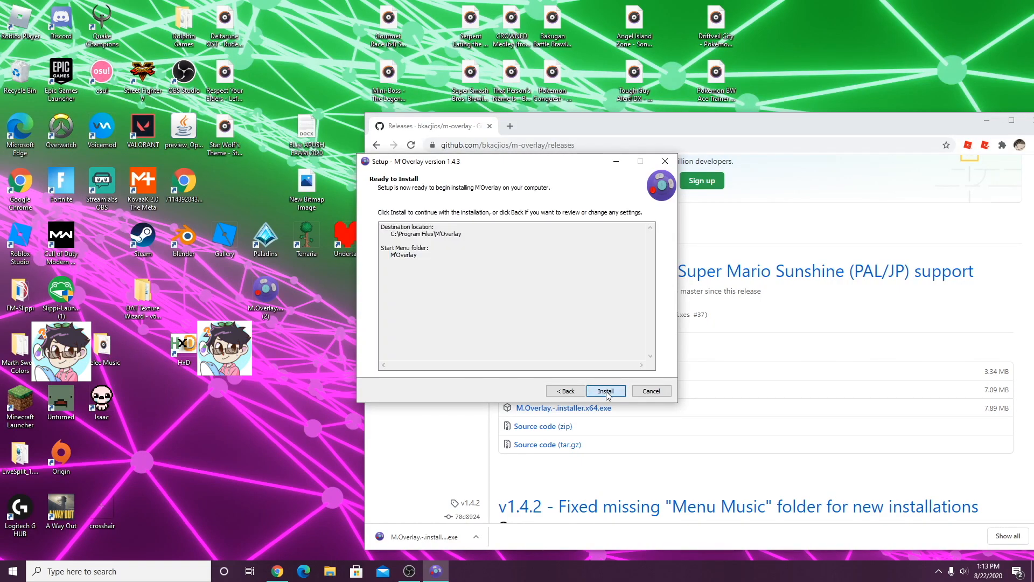
pyautogui.click(604, 391)
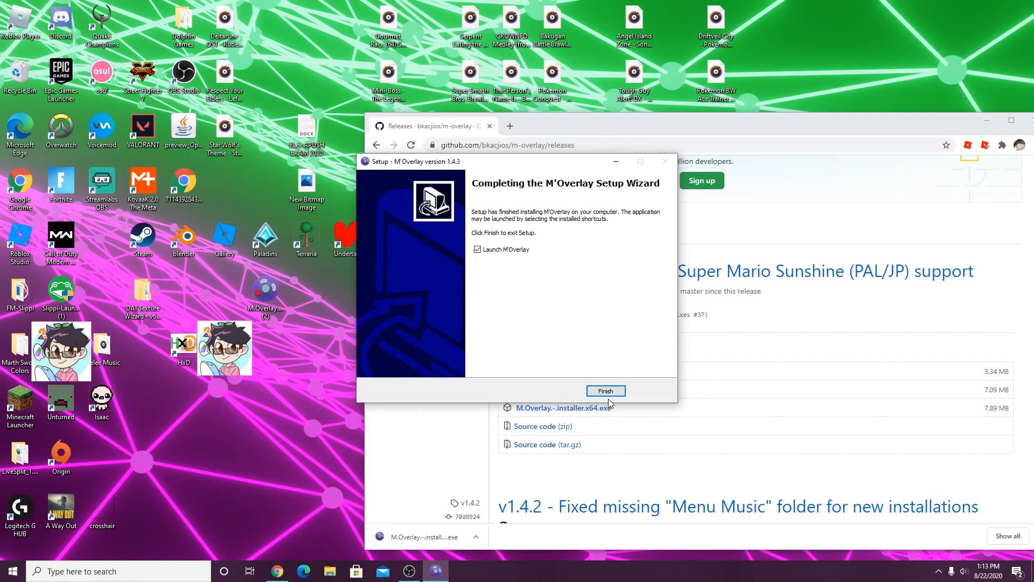
pyautogui.click(605, 391)
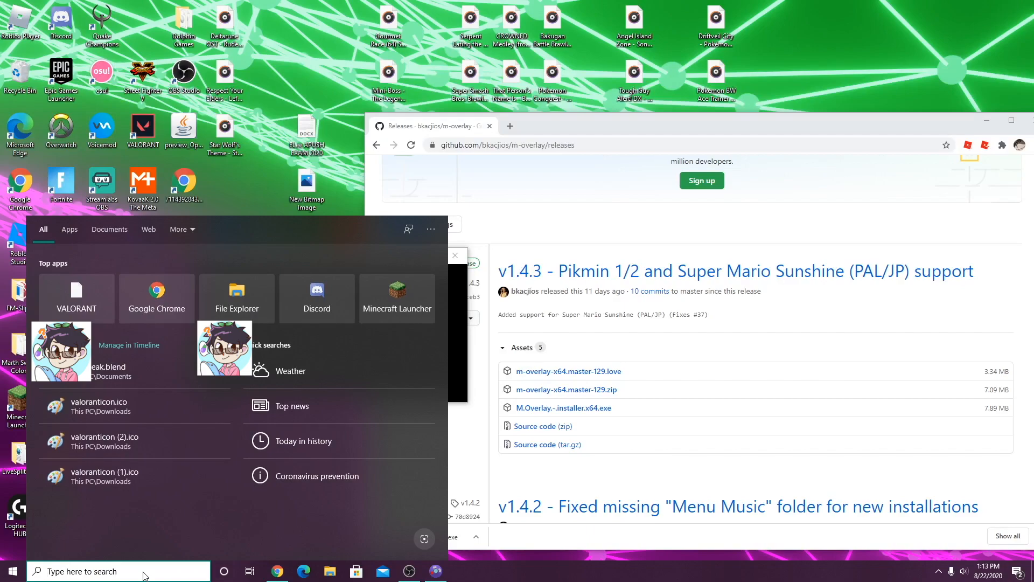
# - Search Windows for M'Overlay and open the FM-Slippi folder in File Explorer
pyautogui.write("m'Overlay")
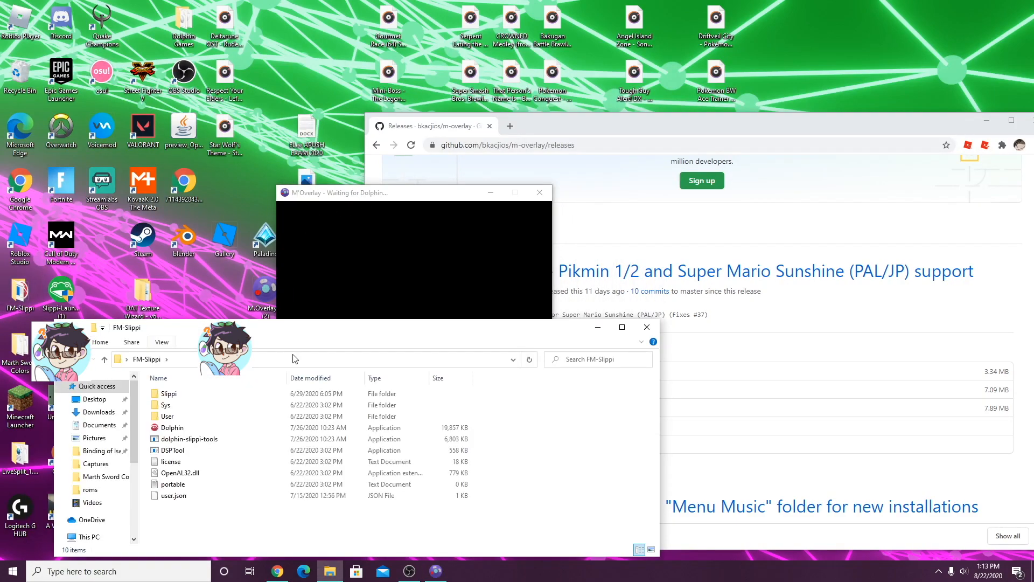
pyautogui.doubleClick(173, 427)
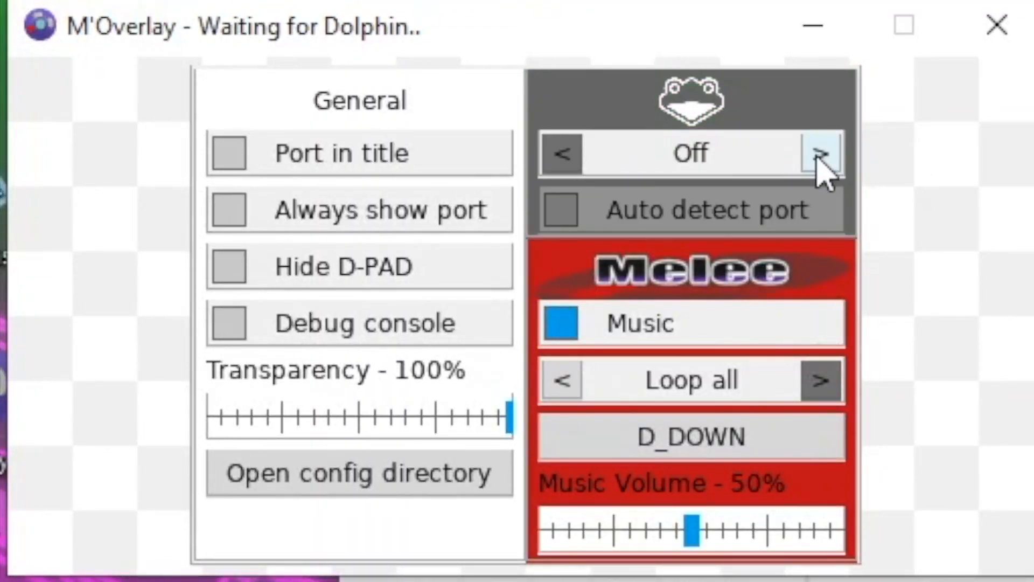
# - Switch the M'Overlay mode from Off to Rollback/Netplay, keeping Music checked
pyautogui.click(821, 153)
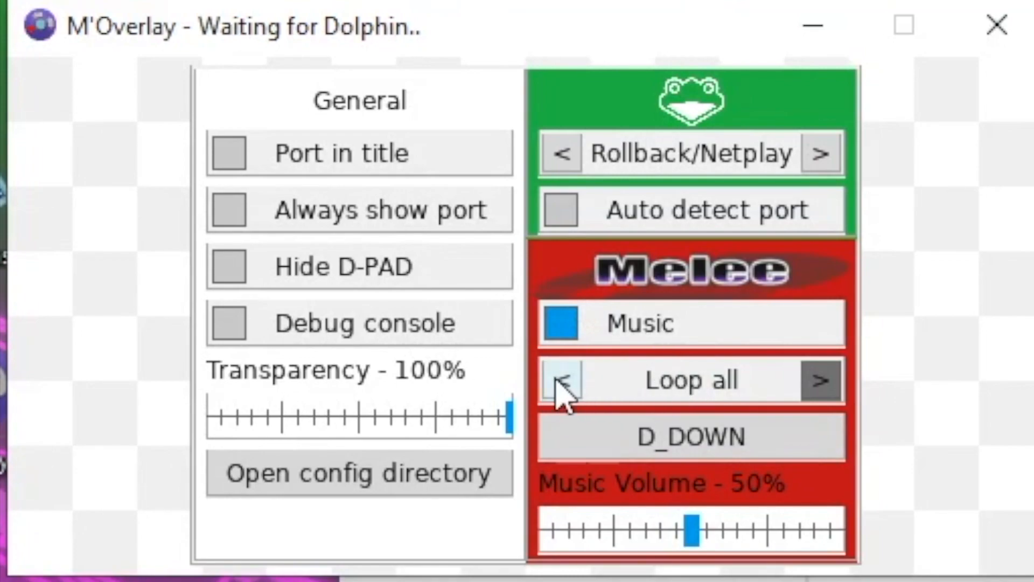
pyautogui.moveTo(775, 385)
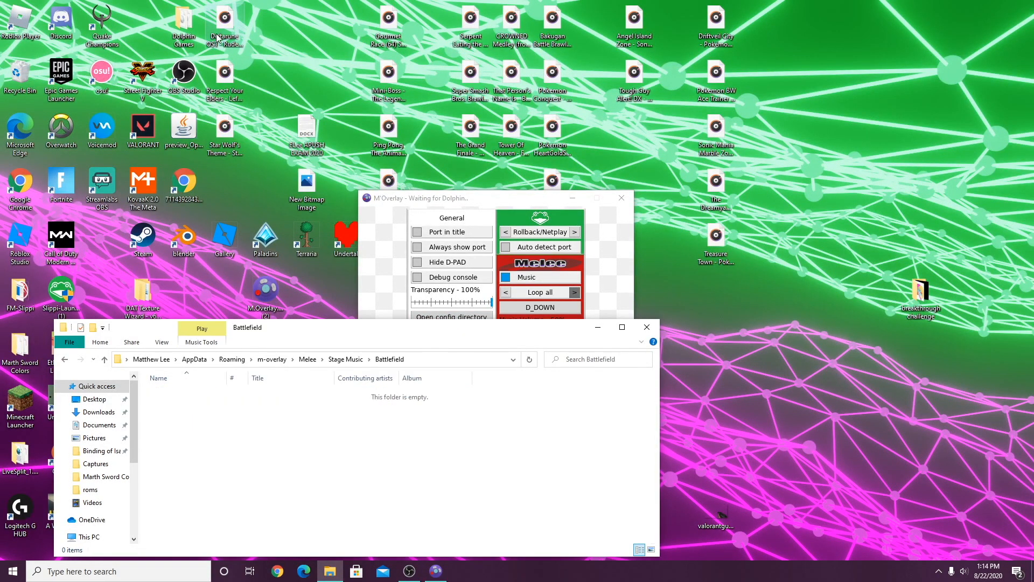
# - Add custom mp3s to two stage music folders under Stage Music
pyautogui.click(64, 358)
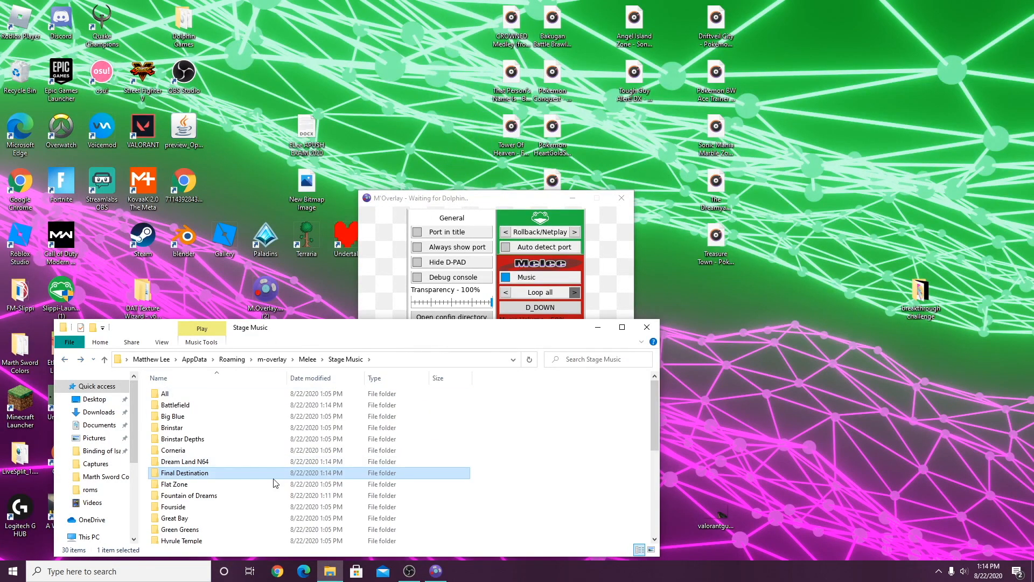
pyautogui.doubleClick(188, 495)
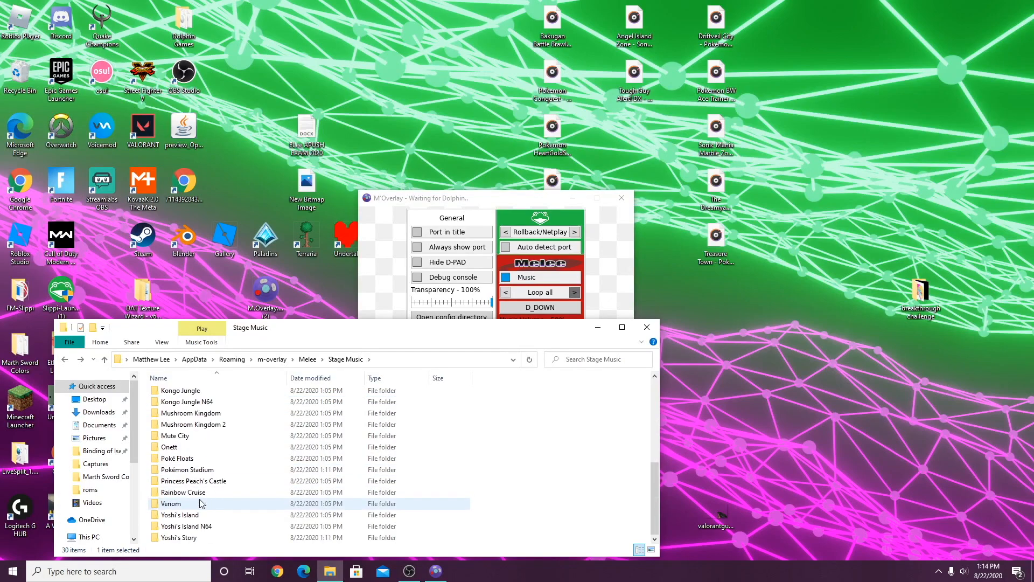
pyautogui.doubleClick(187, 469)
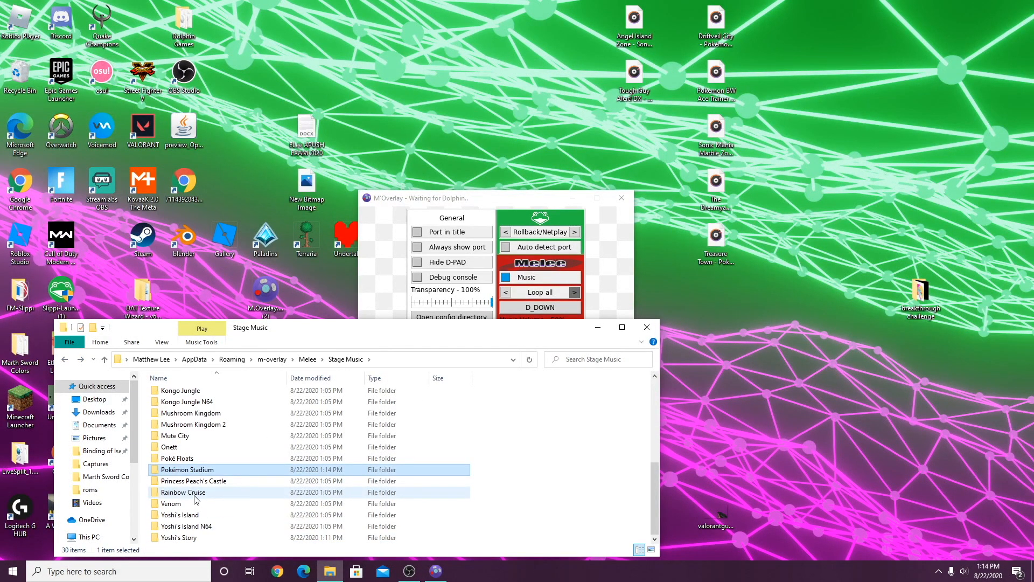
# - Fill the Menu Music folder with five mp3 tracks and close the window
pyautogui.click(103, 359)
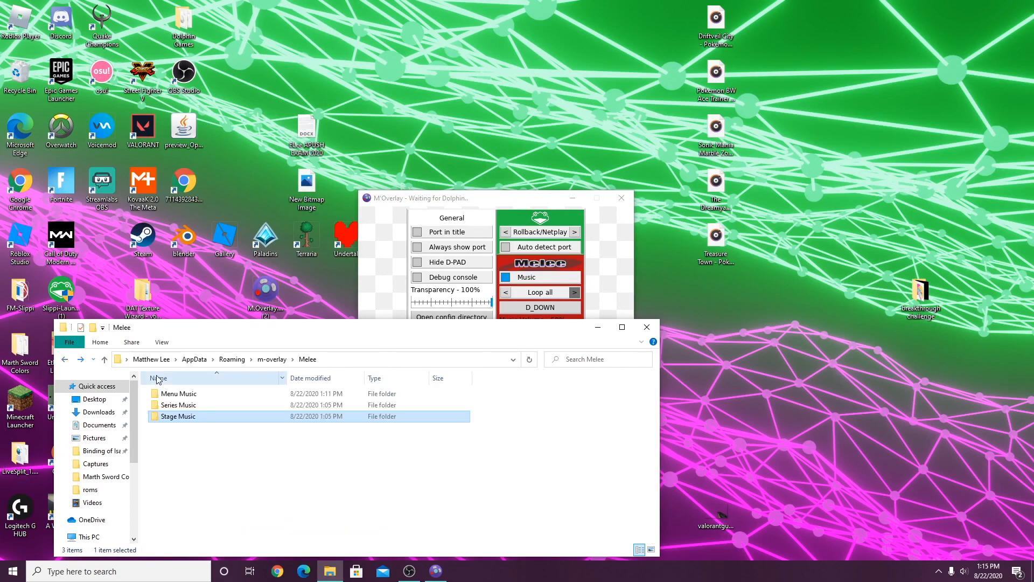
pyautogui.doubleClick(178, 393)
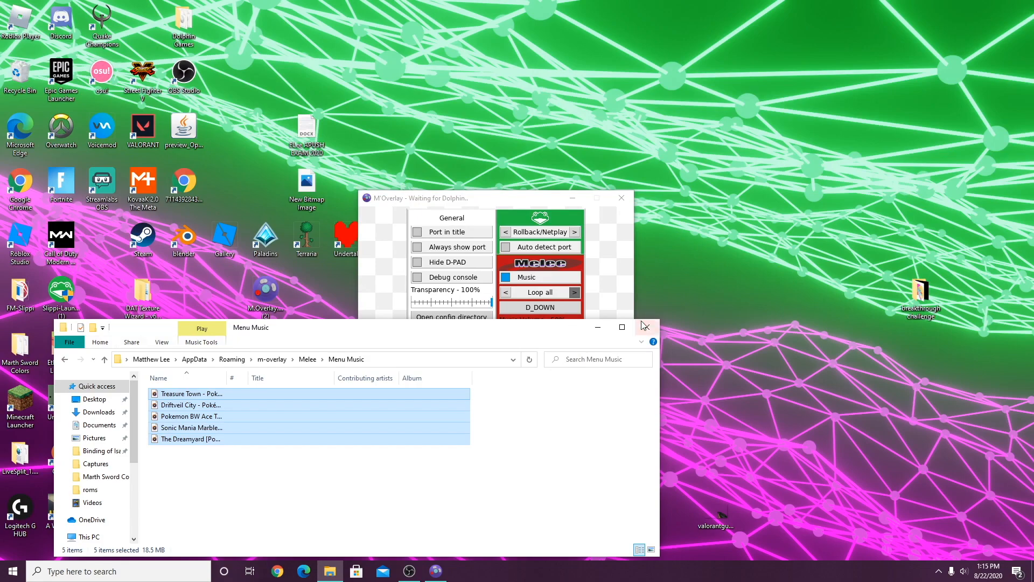
pyautogui.click(644, 327)
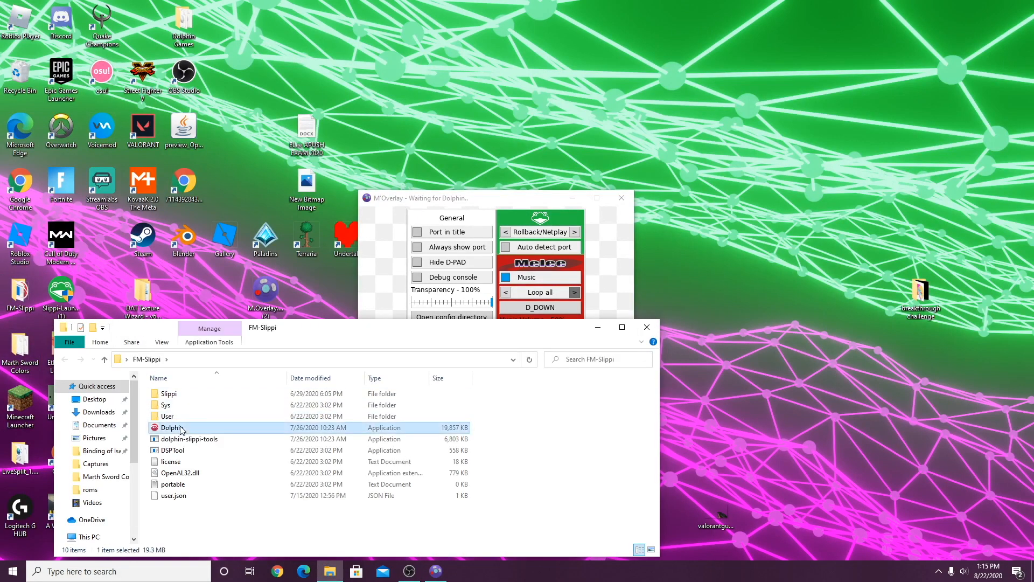
# - Launch Dolphin.exe from the FM-Slippi folder
pyautogui.doubleClick(172, 427)
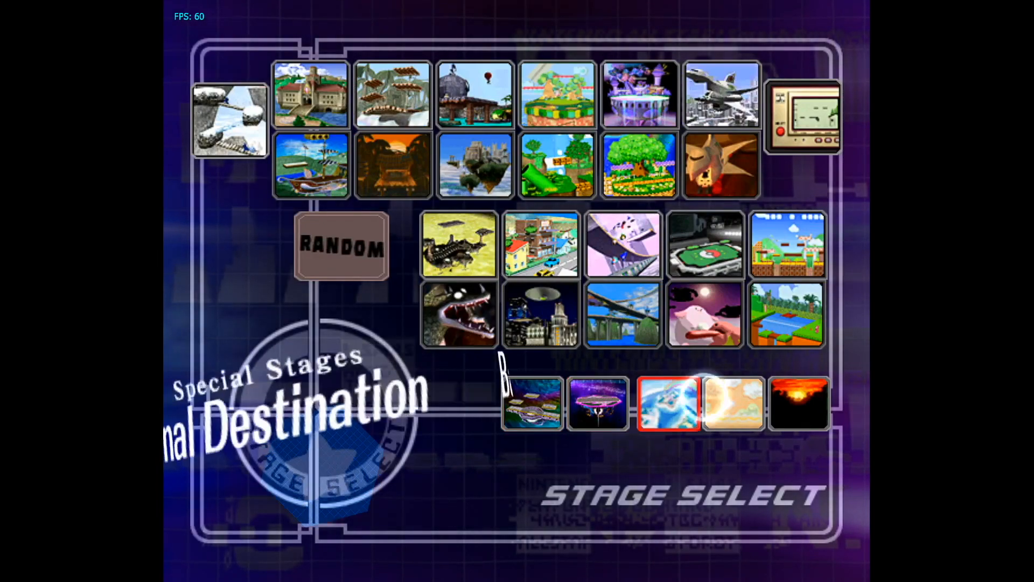
# - Start Melee Training mode with Marth as P1 against CPU Mewtwo
pyautogui.click(704, 245)
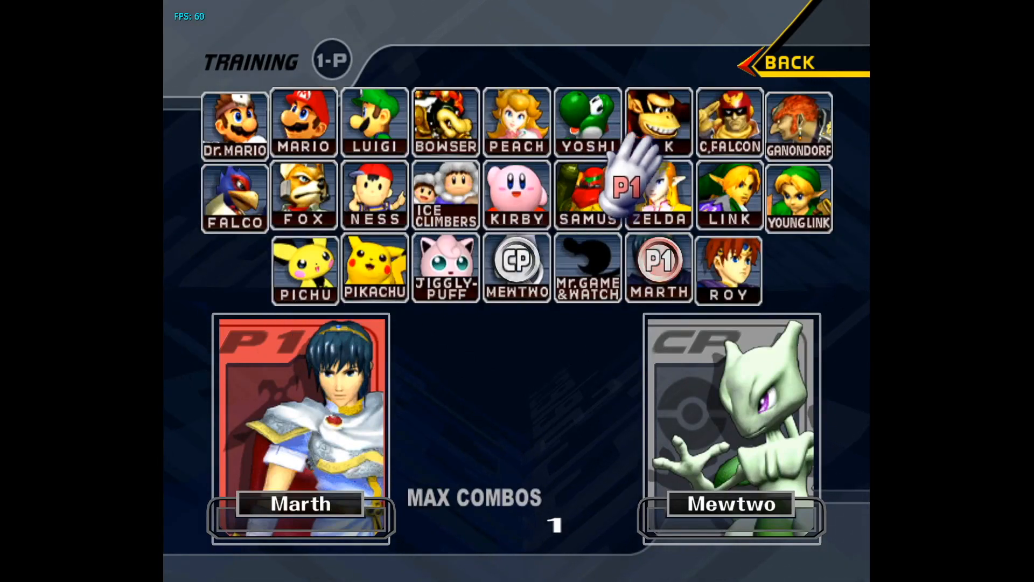
pyautogui.moveTo(375, 277)
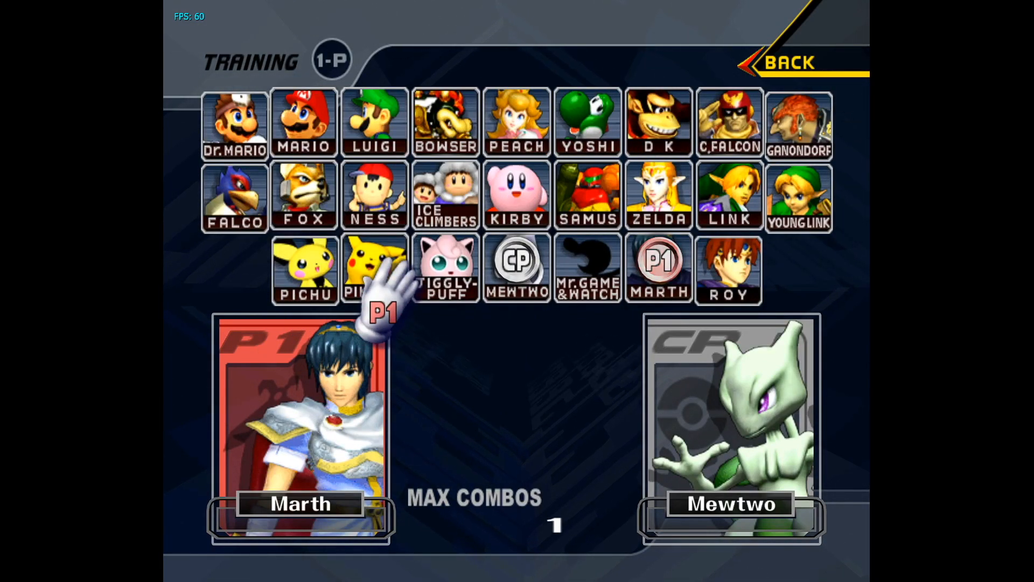